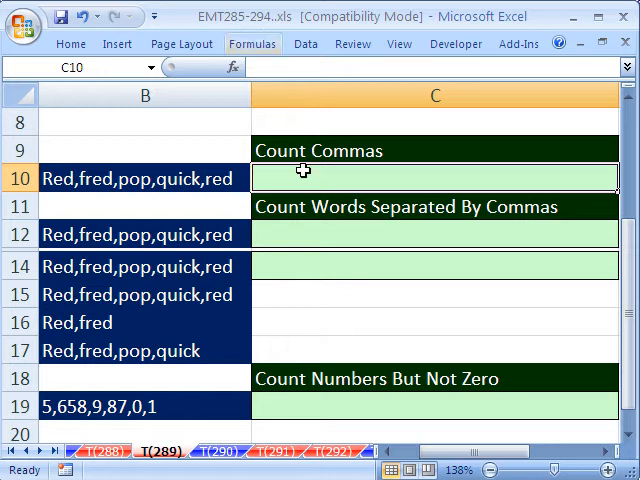
pyautogui.moveTo(88, 204)
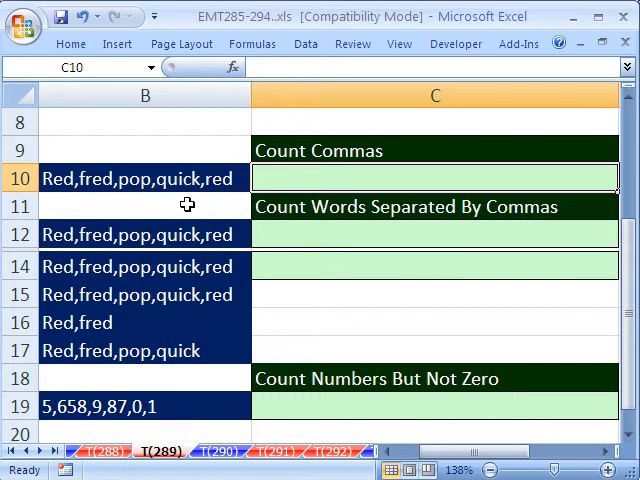
pyautogui.moveTo(170, 224)
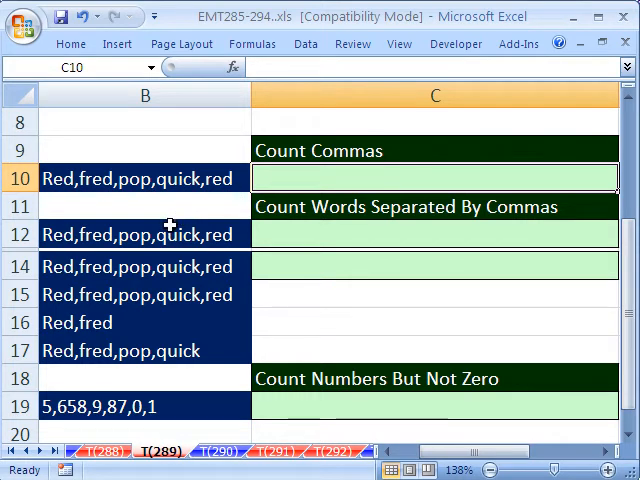
pyautogui.moveTo(292, 308)
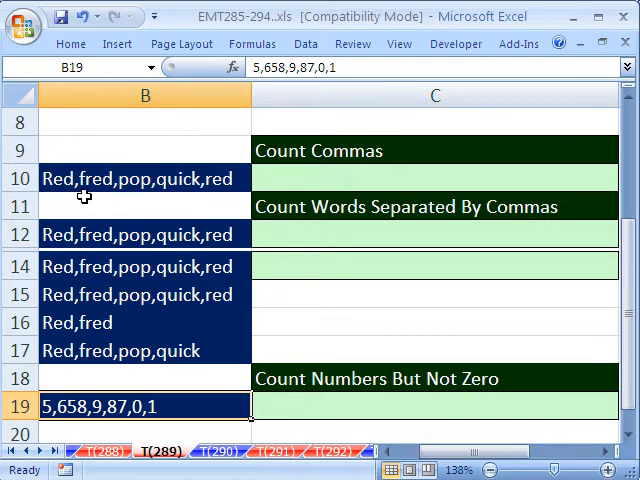
pyautogui.moveTo(199, 192)
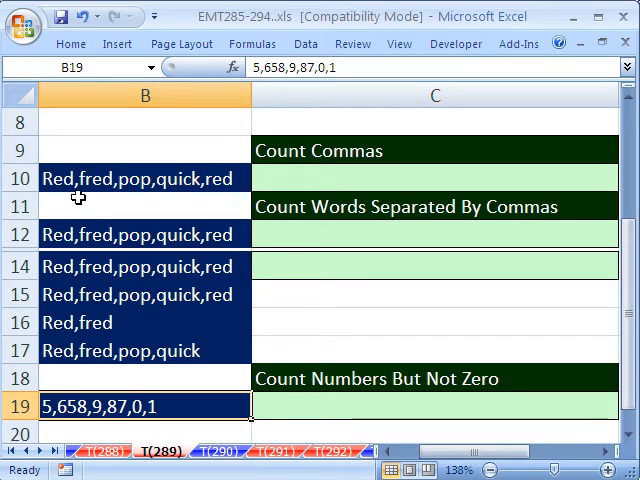
pyautogui.moveTo(120, 243)
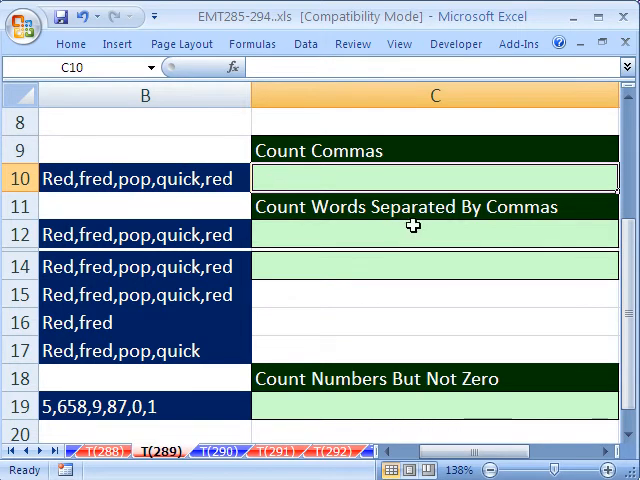
# - Enter =LEN(B10) in C10, giving 22, and reopen it for editing
pyautogui.write('=le')
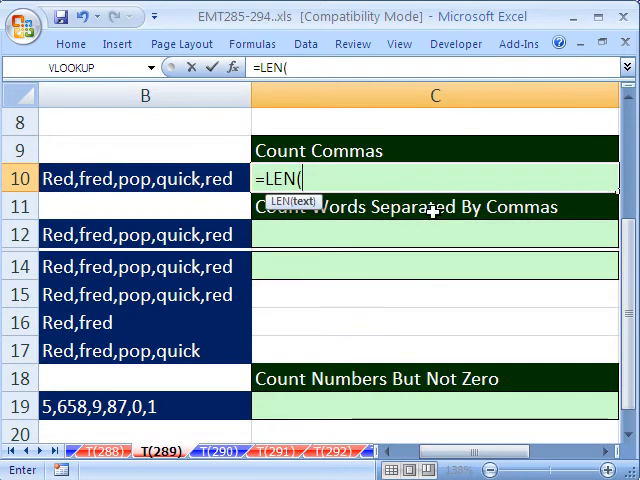
pyautogui.click(145, 178)
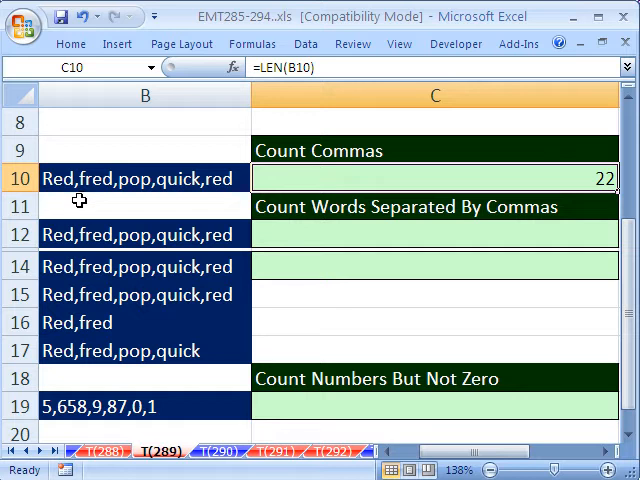
pyautogui.doubleClick(434, 178)
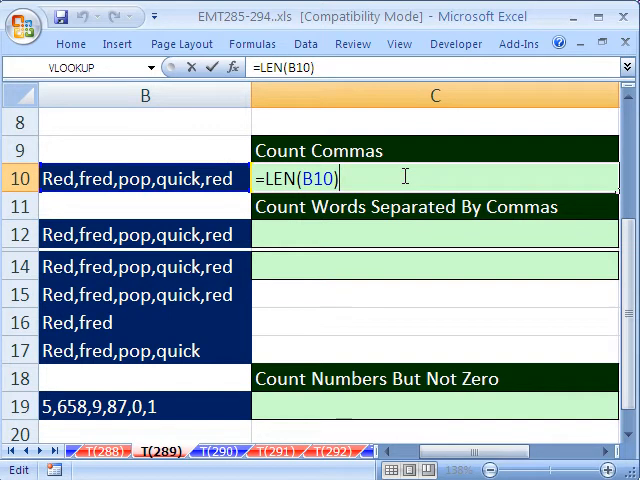
pyautogui.moveTo(78, 199)
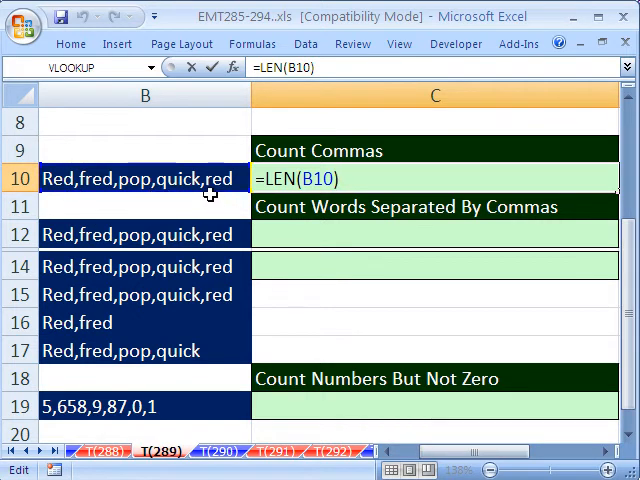
pyautogui.moveTo(115, 230)
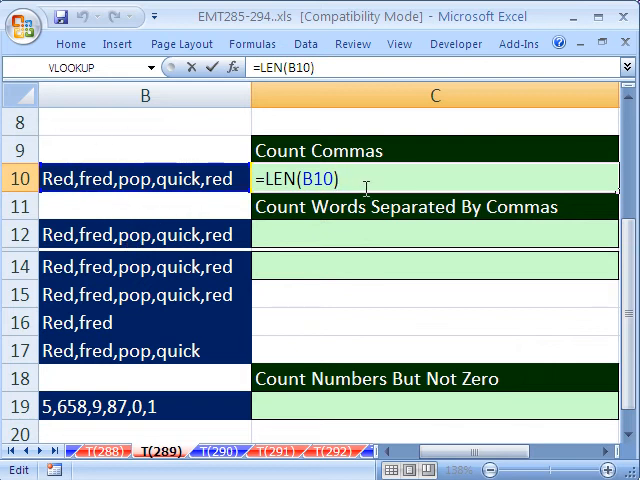
pyautogui.moveTo(356, 279)
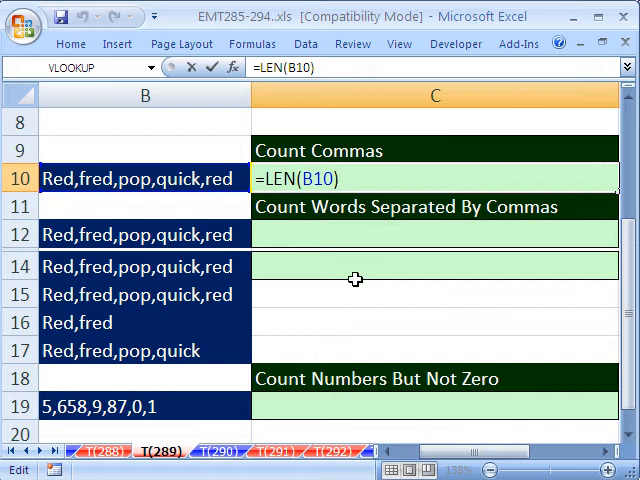
pyautogui.moveTo(237, 327)
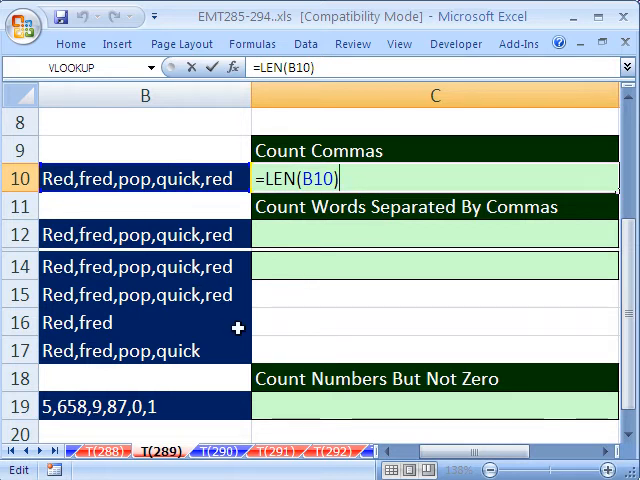
# - Extend C10 to =LEN(B10)-LEN(SUBSTITUTE(B10,",","")) so it counts 4 commas
pyautogui.write('-le')
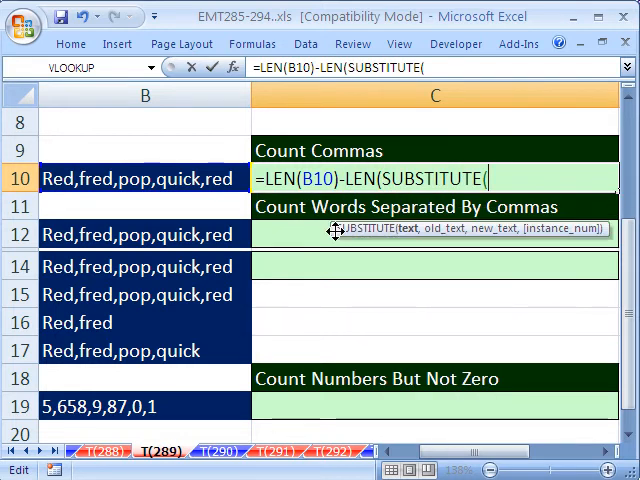
pyautogui.click(140, 178)
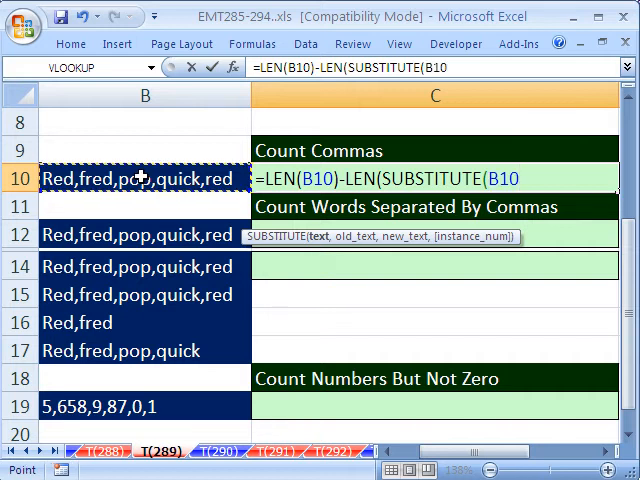
pyautogui.write(',')
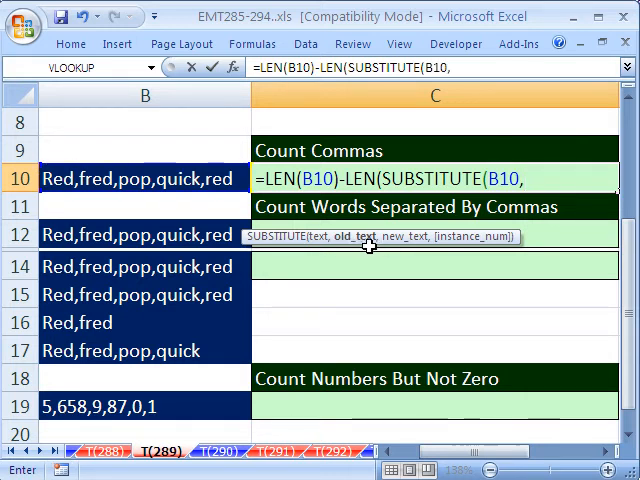
pyautogui.write('","')
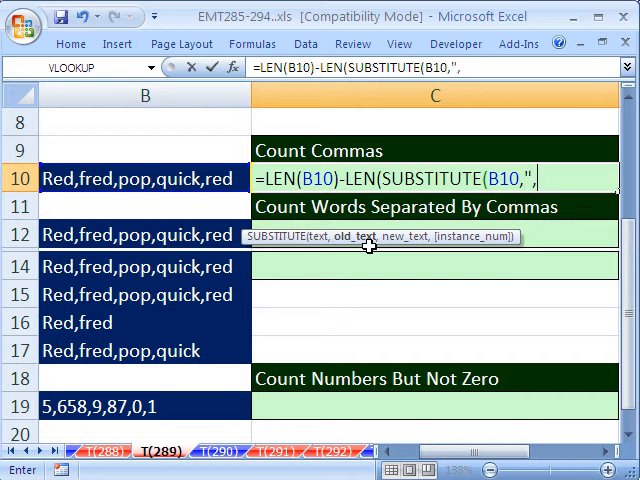
pyautogui.write('",')
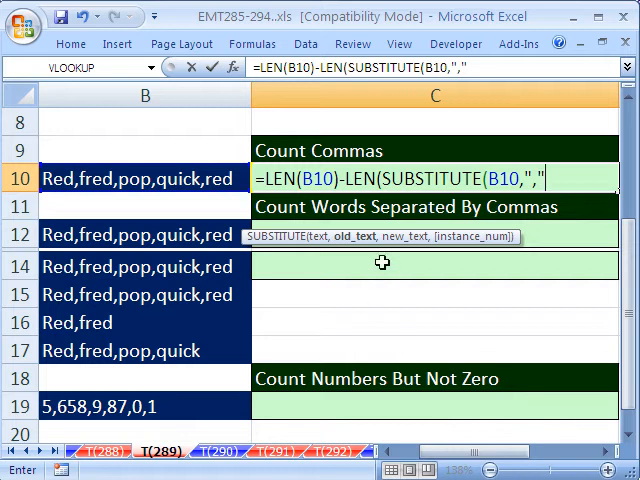
pyautogui.moveTo(381, 251)
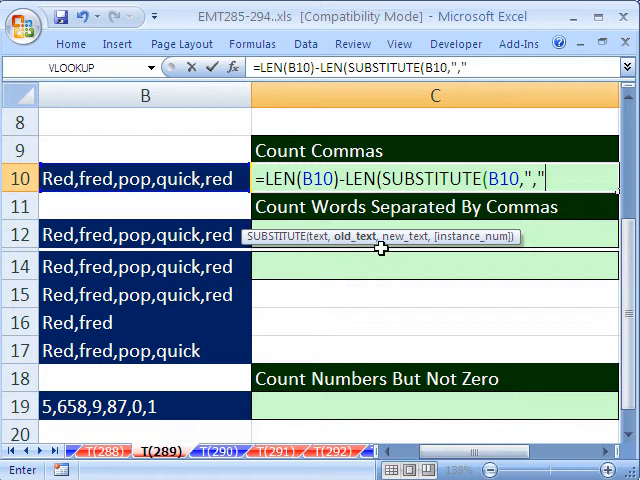
pyautogui.write(',')
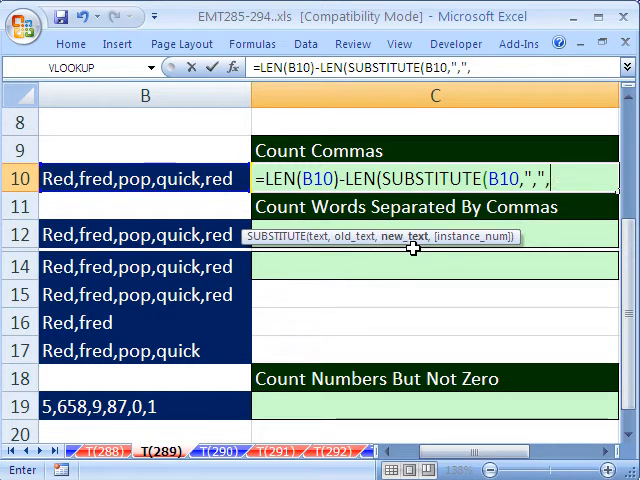
pyautogui.moveTo(462, 333)
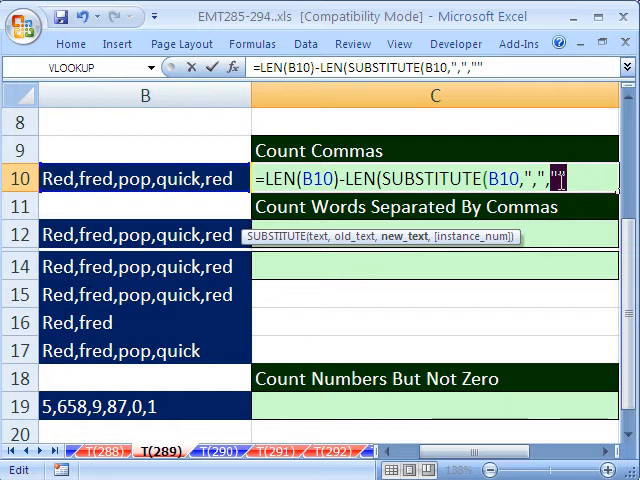
pyautogui.moveTo(108, 224)
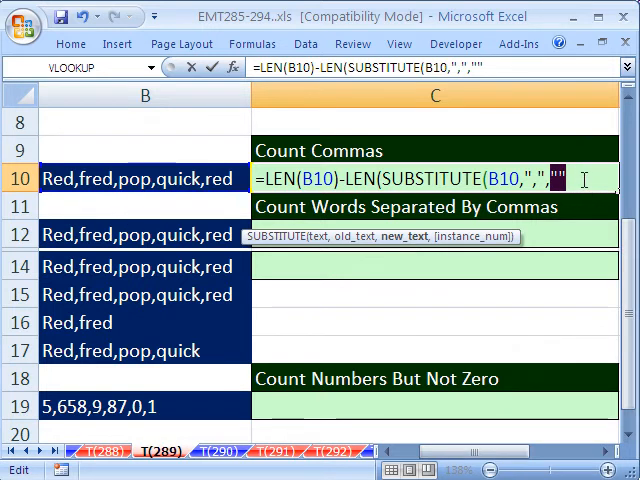
pyautogui.write('))')
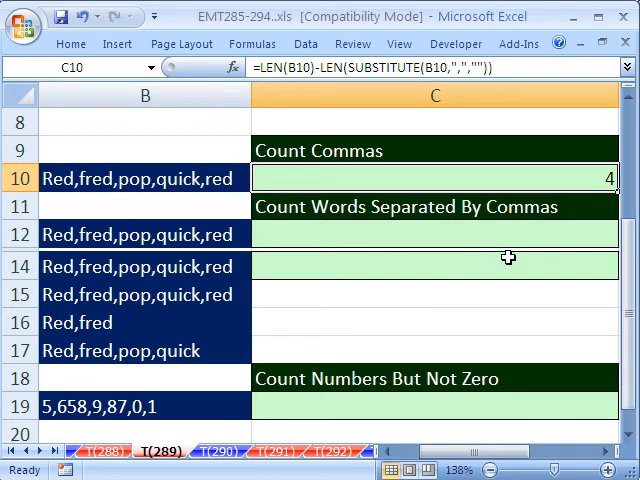
# - Copy the comma-count formula into C12 and change the first LEN argument to B10&","
pyautogui.doubleClick(434, 177)
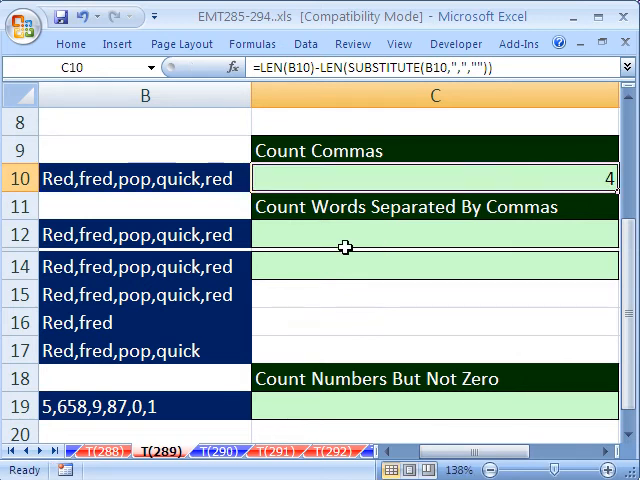
pyautogui.moveTo(333, 237)
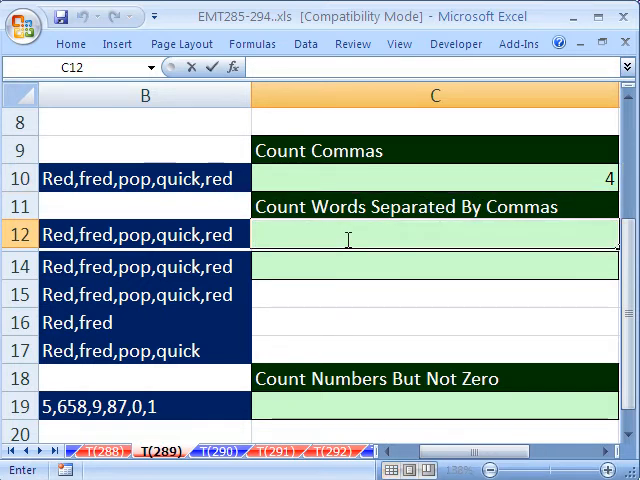
pyautogui.write('=LEN(B10)-LEN(SUBSTITUTE(B10,",",""))')
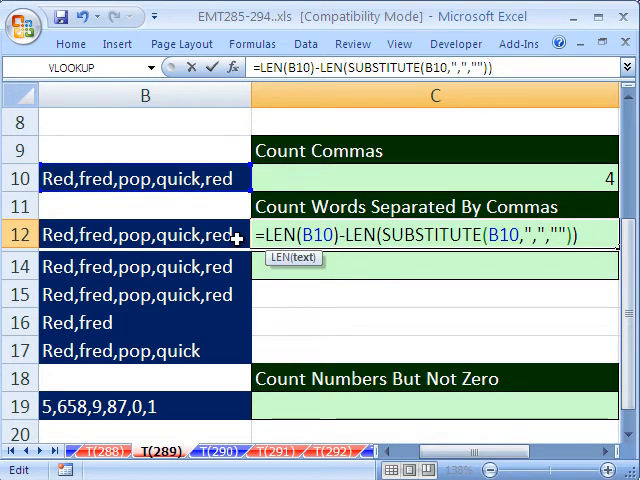
pyautogui.write('&",')
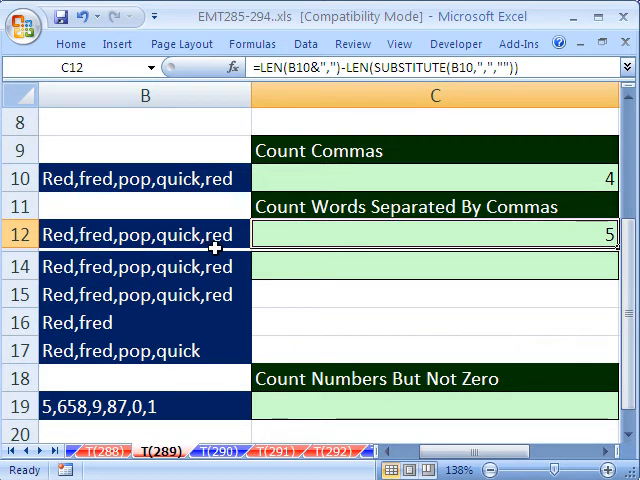
pyautogui.moveTo(559, 424)
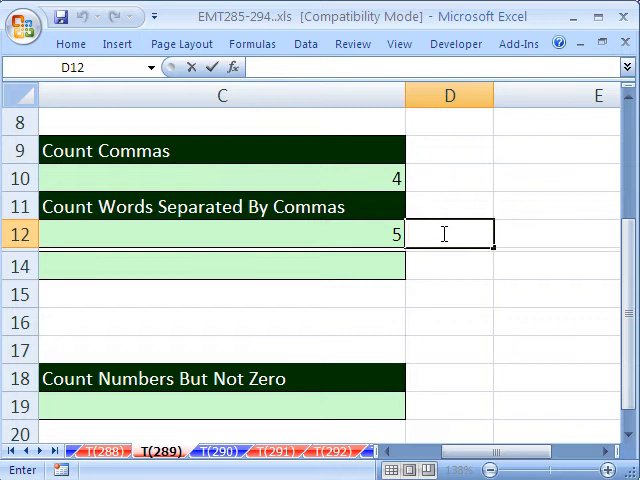
# - Enter =LEN(B10)-LEN(SUBSTITUTE(B10,",",""))+1 in D12, also returning 5
pyautogui.write('=LEN(B10)-LEN(SUBSTITUTE(B10,",",""))')
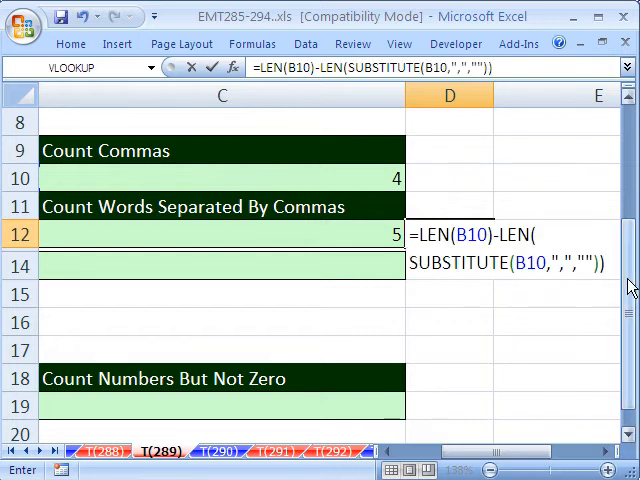
pyautogui.write('+1')
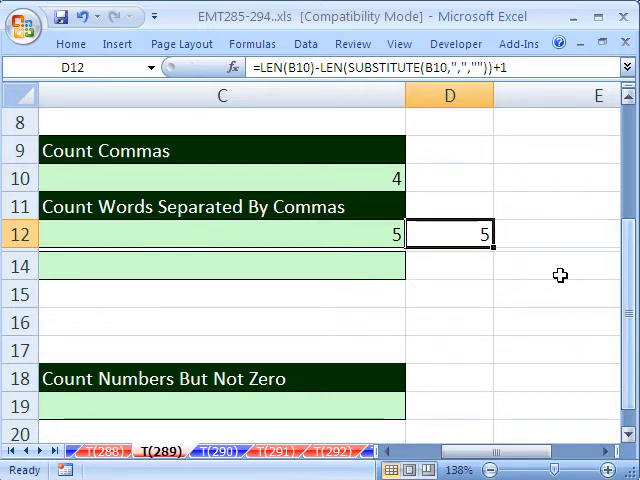
pyautogui.moveTo(345, 265)
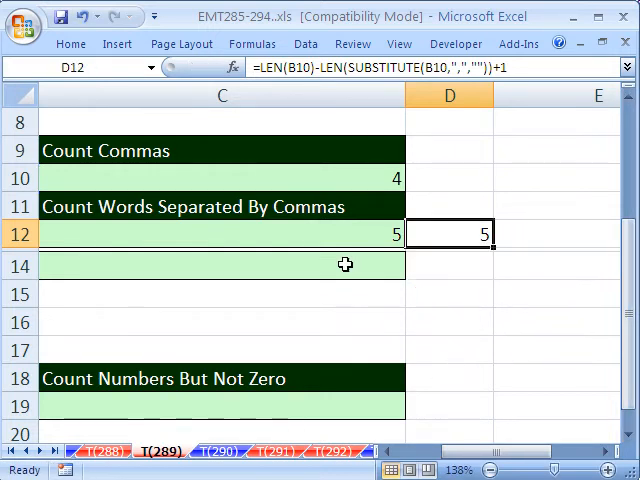
pyautogui.doubleClick(220, 234)
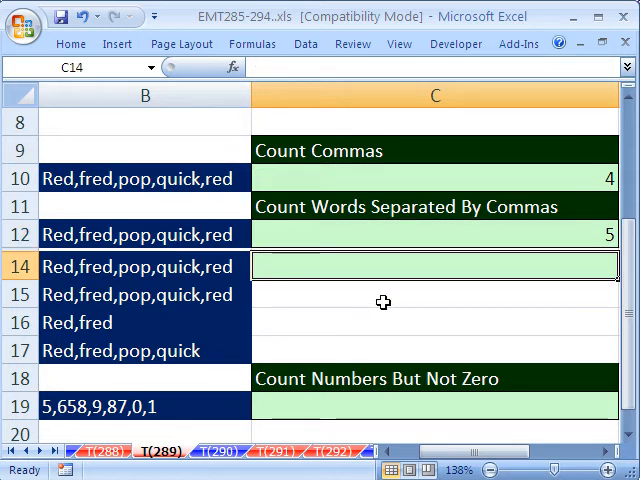
# - Array-enter =LEN(B14:B17&",")-LEN(SUBSTITUTE(B14:B17,",","")) in C14, showing 5
pyautogui.click(434, 294)
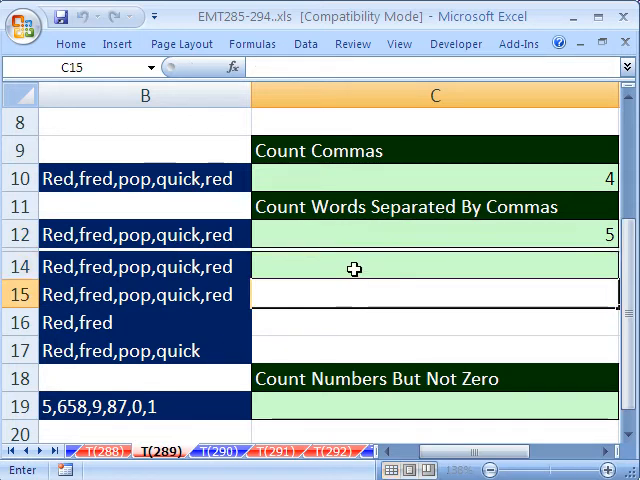
pyautogui.write('=LEN(B10)-LEN(SUBSTITUTE(B10,",",""))')
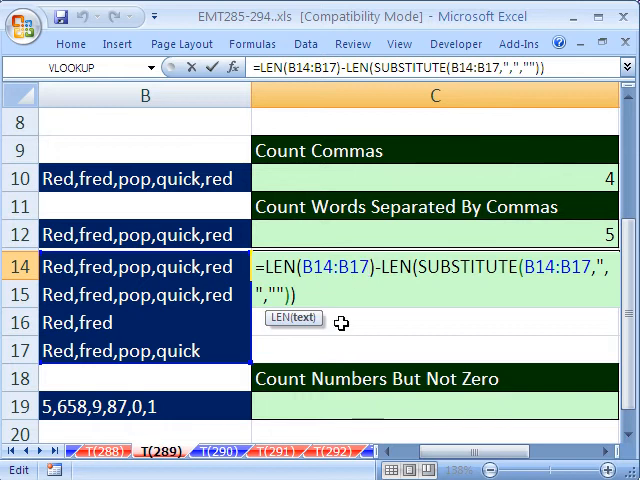
pyautogui.write('&",')
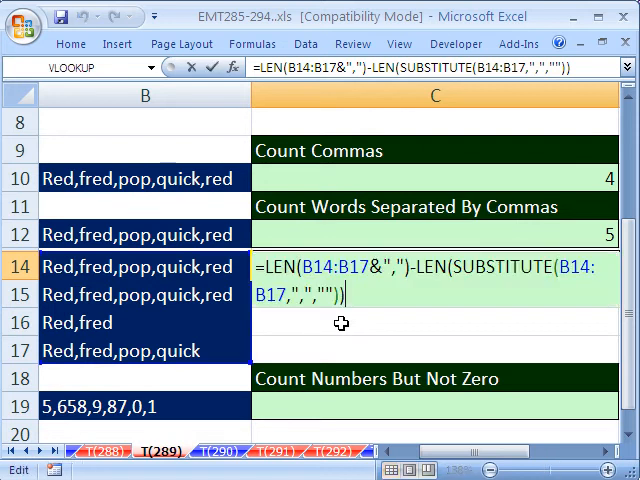
pyautogui.press('ctrl+shift+enter')
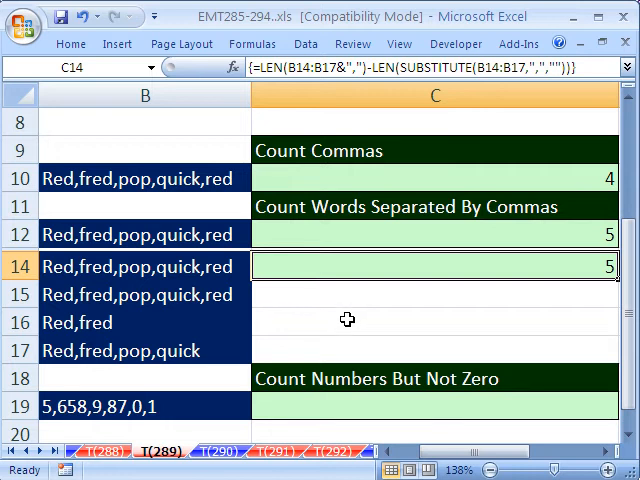
# - Step through C14 with Evaluate Formula, revealing only B14 is measured (23)
pyautogui.click(252, 43)
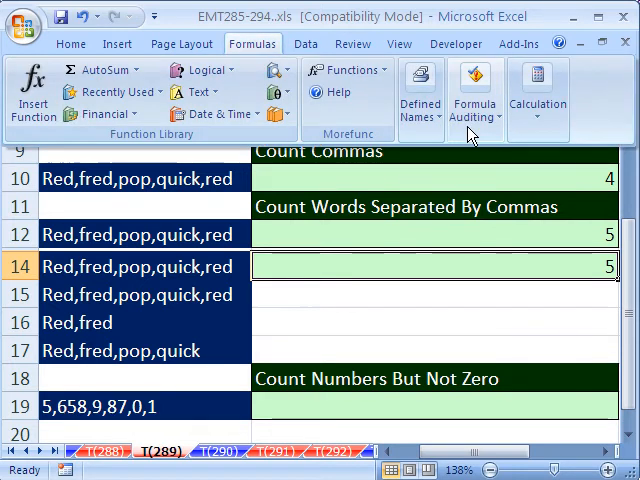
pyautogui.click(475, 90)
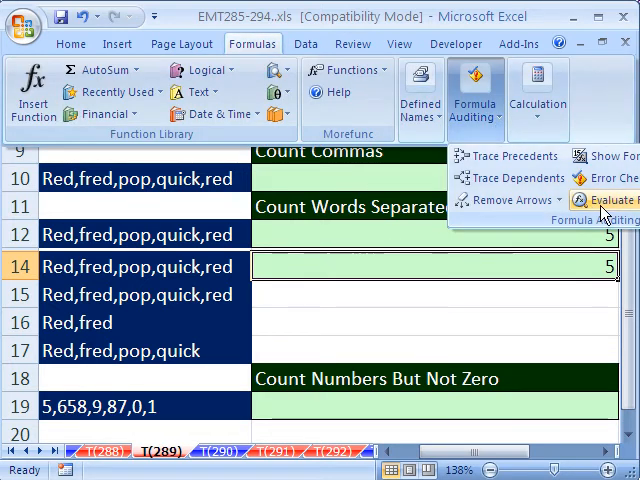
pyautogui.moveTo(605, 200)
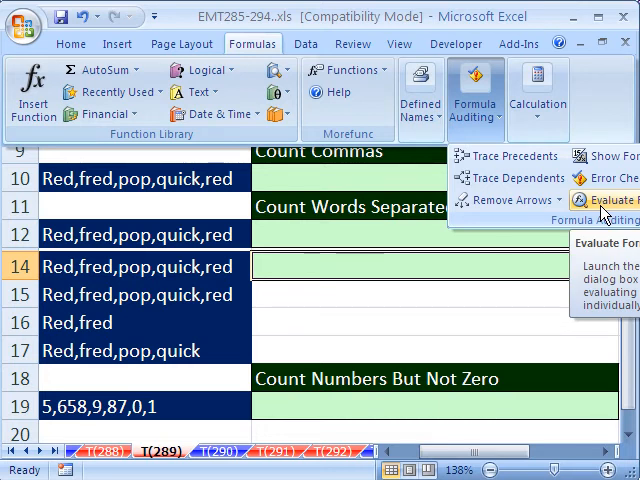
pyautogui.click(599, 200)
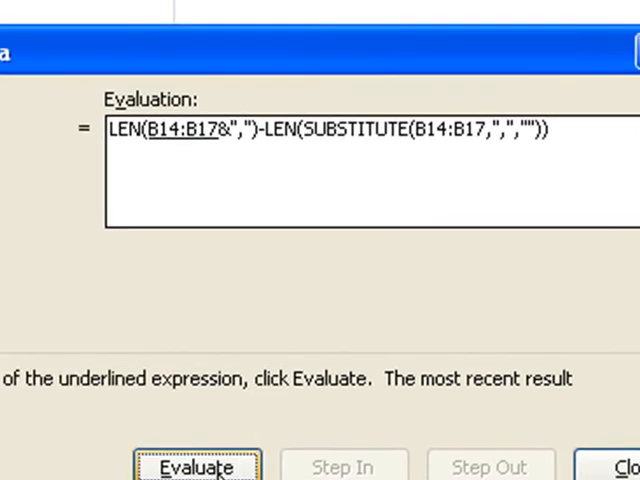
pyautogui.click(196, 466)
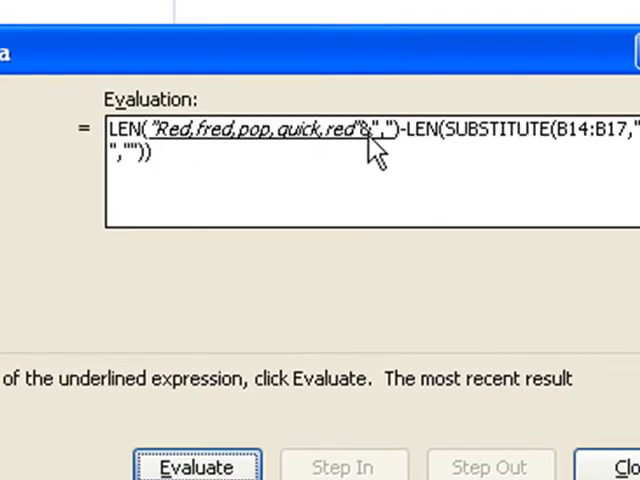
pyautogui.click(197, 466)
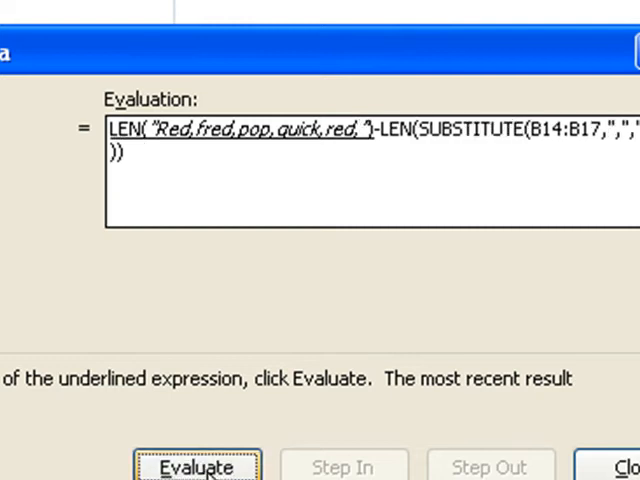
pyautogui.click(197, 467)
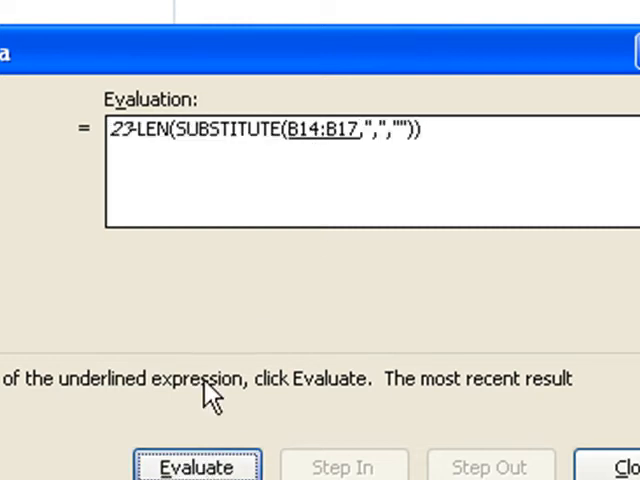
pyautogui.click(196, 466)
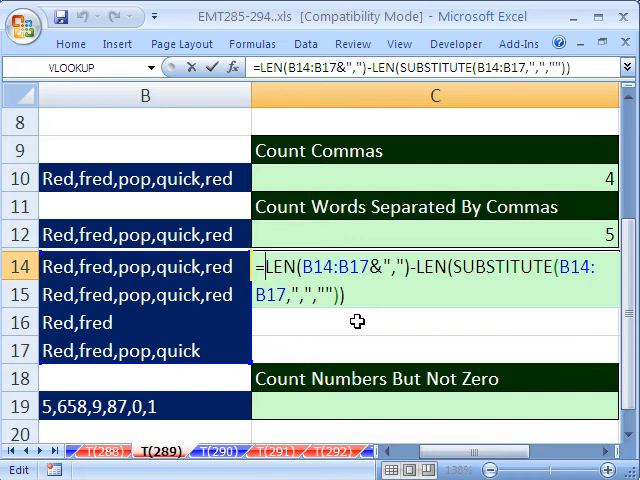
# - Wrap the C14 formula in SUMPRODUCT to total 16 words, then start Evaluate Formula
pyautogui.write('sum')
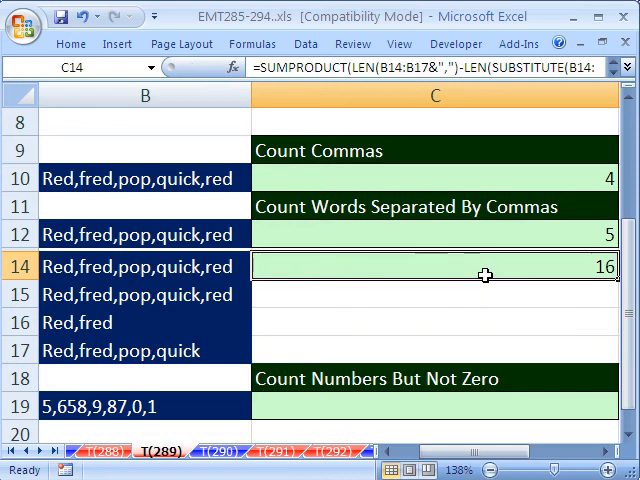
pyautogui.moveTo(535, 266)
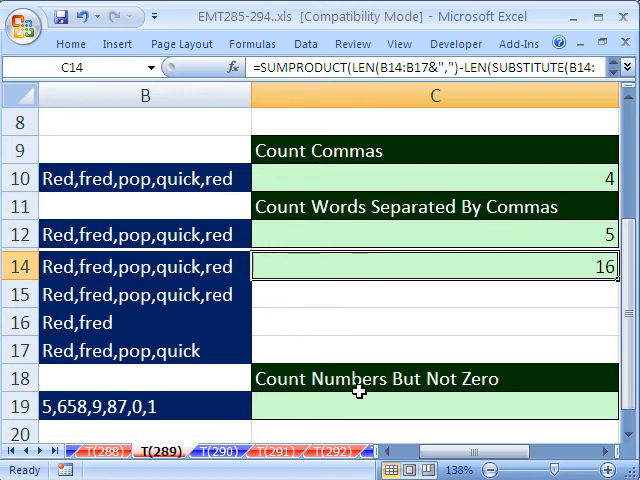
pyautogui.press('alt+t')
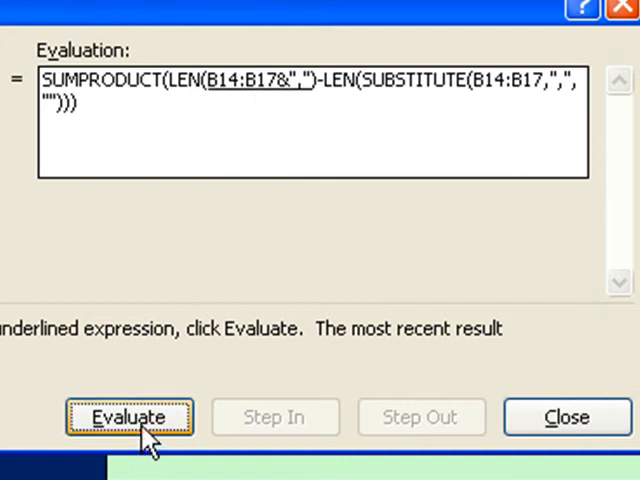
pyautogui.click(128, 417)
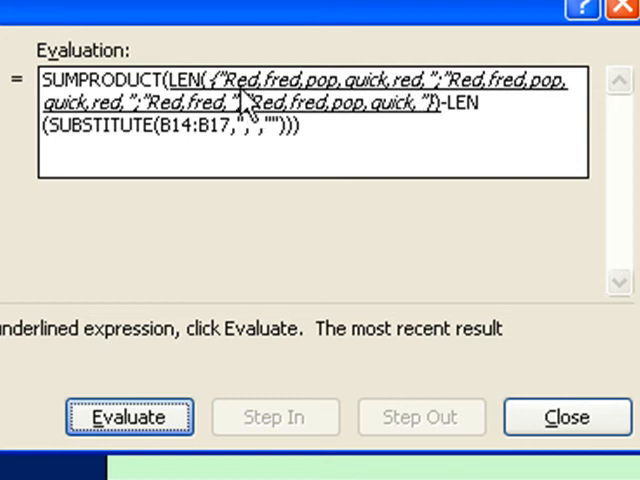
pyautogui.moveTo(398, 113)
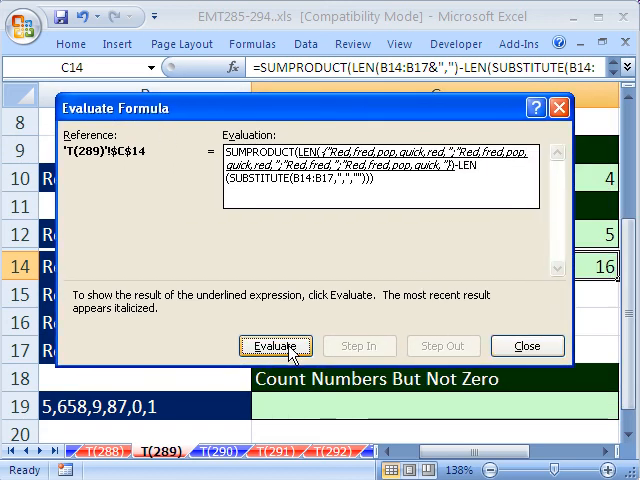
pyautogui.click(527, 345)
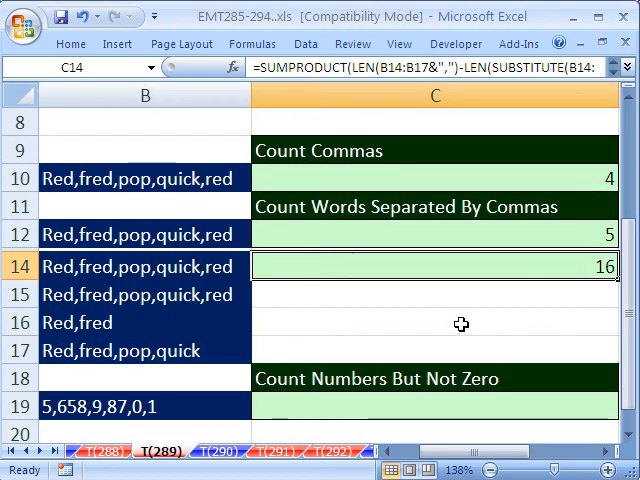
pyautogui.moveTo(163, 336)
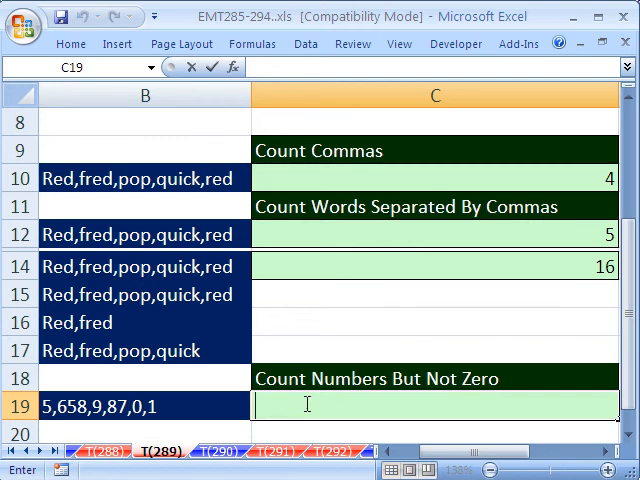
# - Start a C19 formula using SUBSTITUTE(B10&",",",0,","") to strip zero entries
pyautogui.write('=LEN(B10)-LEN(SUBSTITUTE(B10,",",""))')
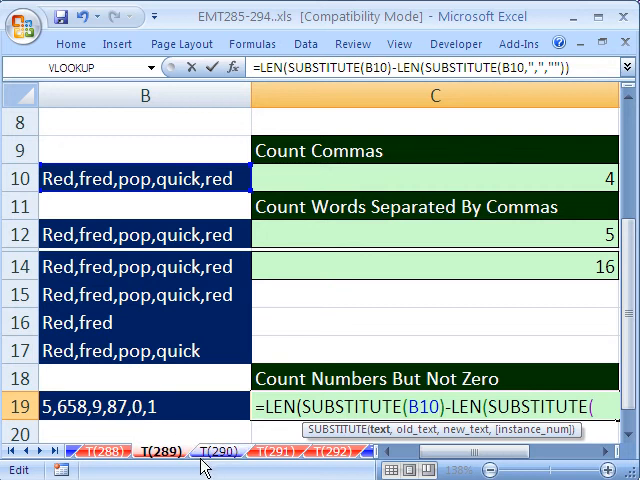
pyautogui.moveTo(375, 458)
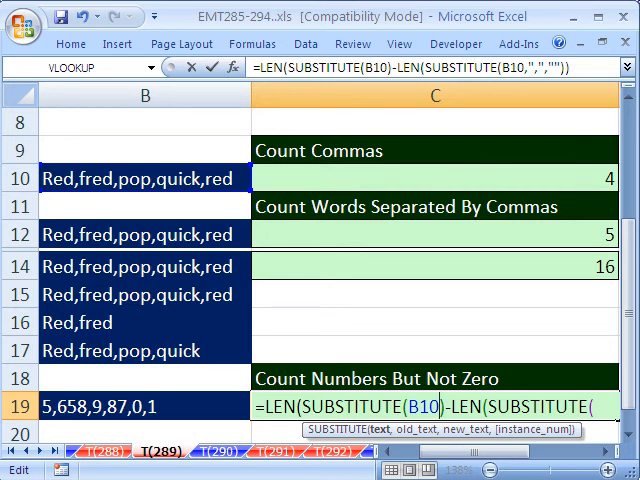
pyautogui.write('&",",",')
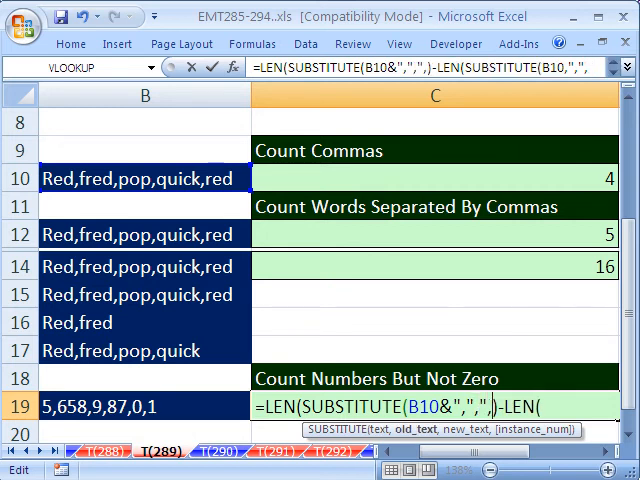
pyautogui.write('0')
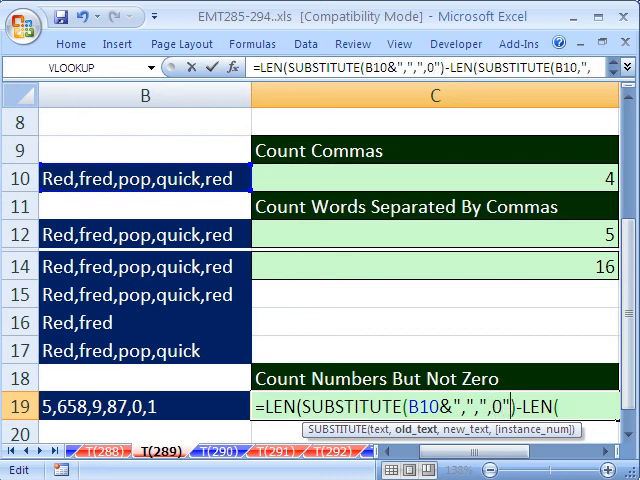
pyautogui.write(',')
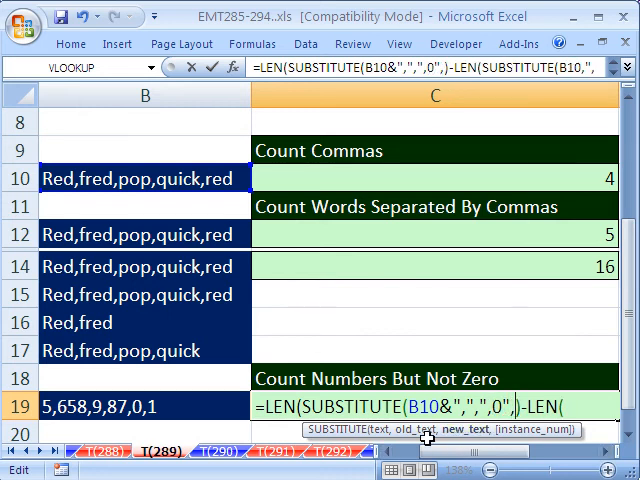
pyautogui.write(',""))')
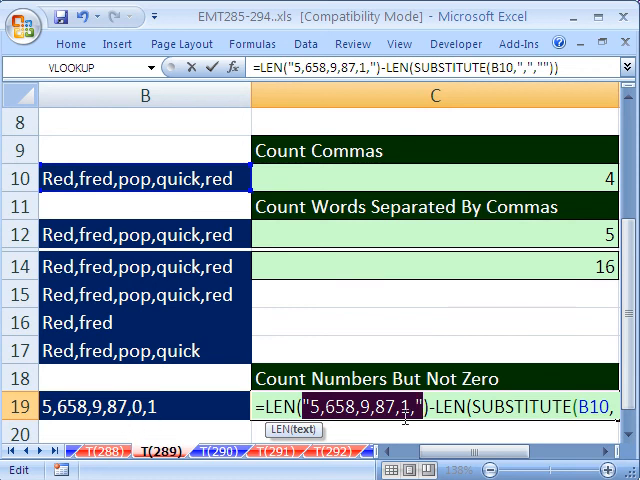
pyautogui.moveTo(335, 428)
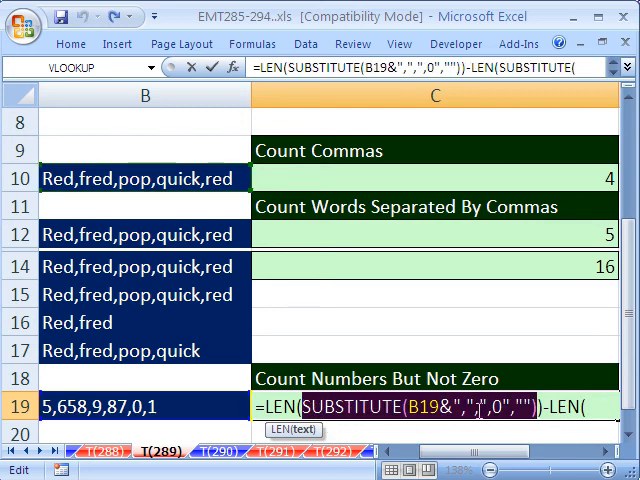
# - Finish the C19 formula so it counts 5 non-zero numbers in B19
pyautogui.scroll(-3)
pyautogui.write('SUBSTITUTE(B19&",",",0",""),",","")')
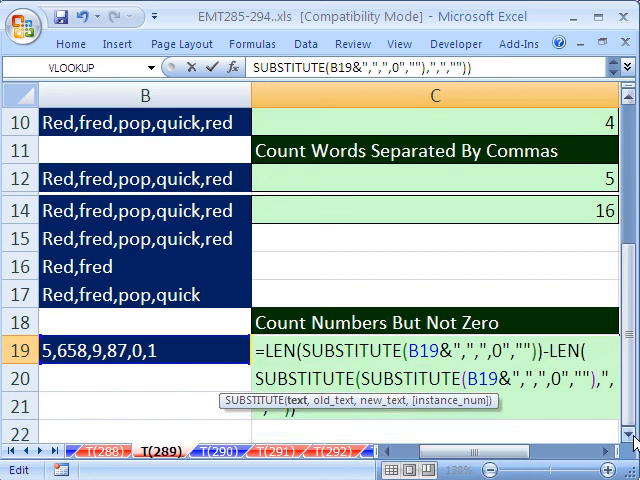
pyautogui.scroll(-3)
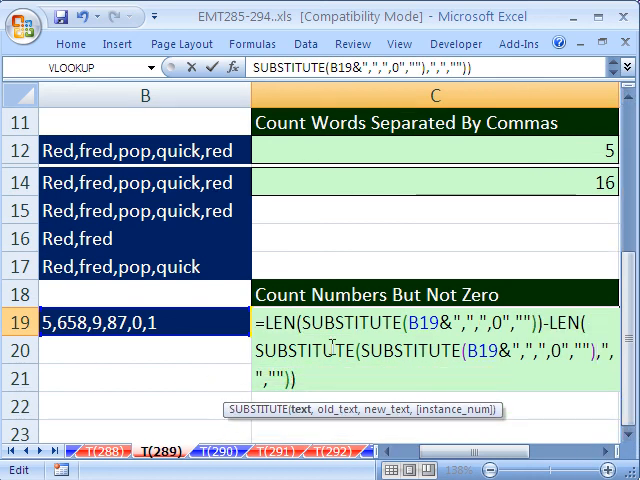
pyautogui.moveTo(184, 322)
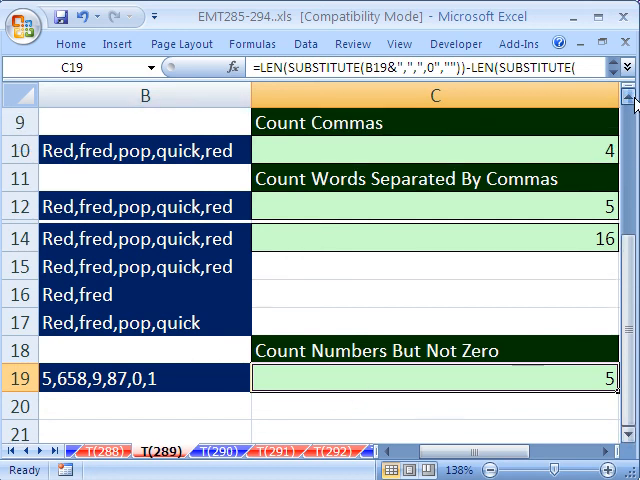
pyautogui.scroll(-3)
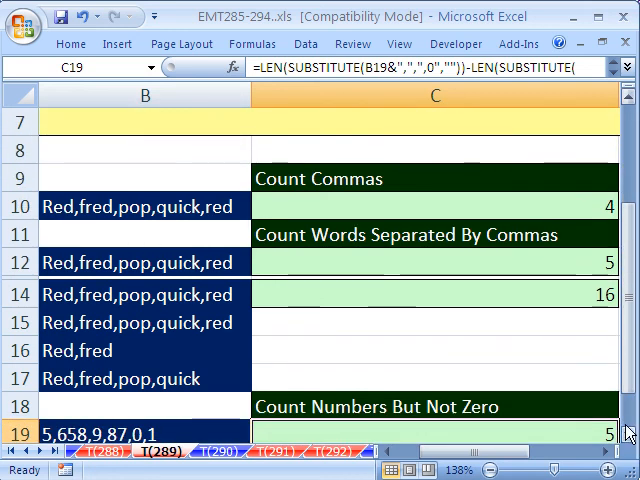